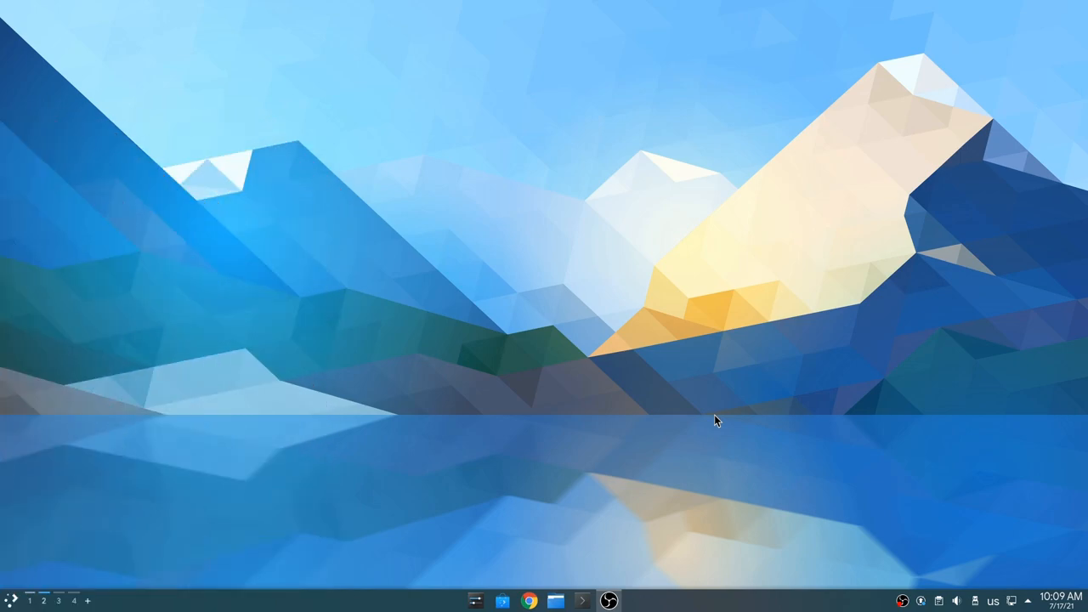
pyautogui.moveTo(622, 494)
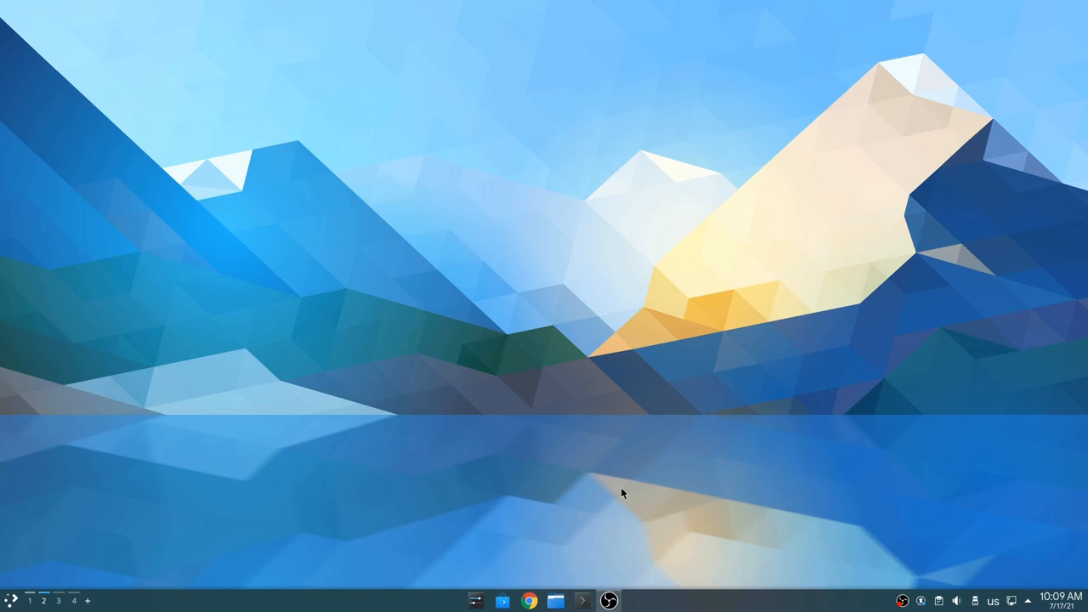
# Step: Show the Home folder's contents in a Dolphin window with three Home tabs
pyautogui.click(555, 602)
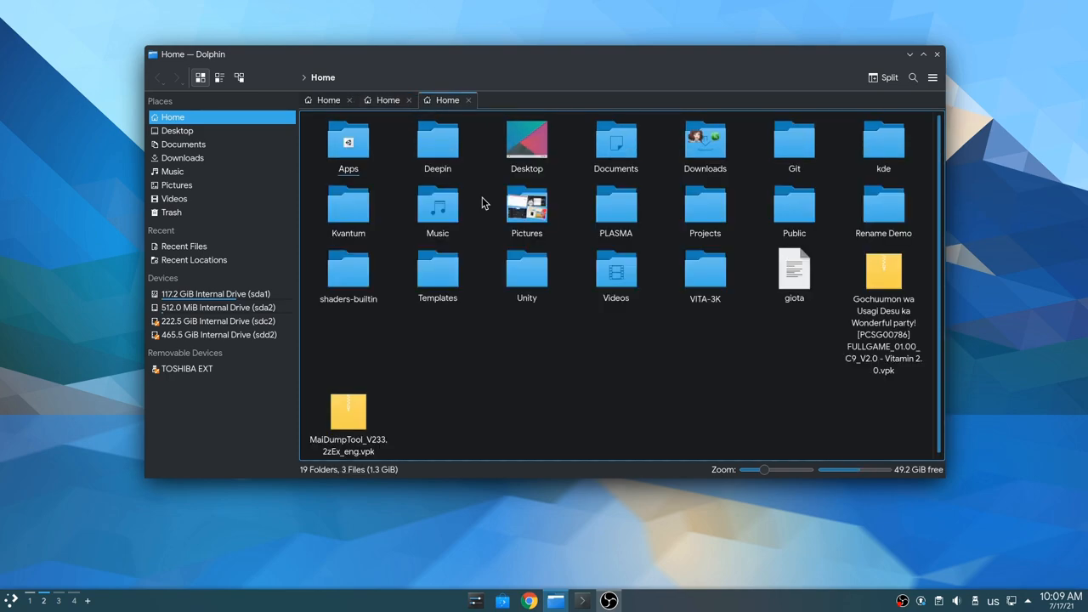
pyautogui.click(387, 99)
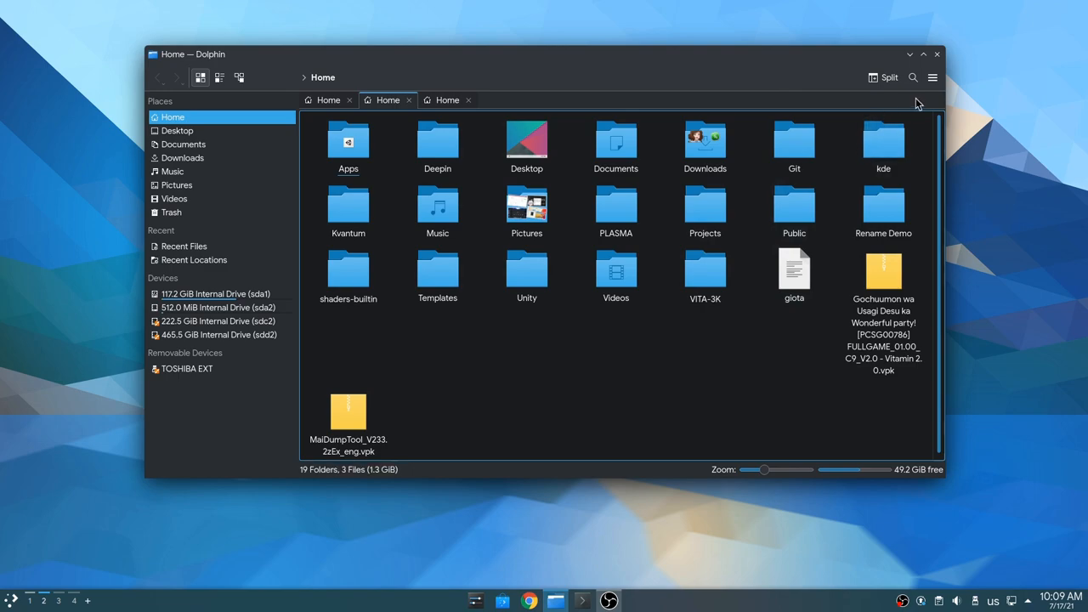
pyautogui.click(932, 78)
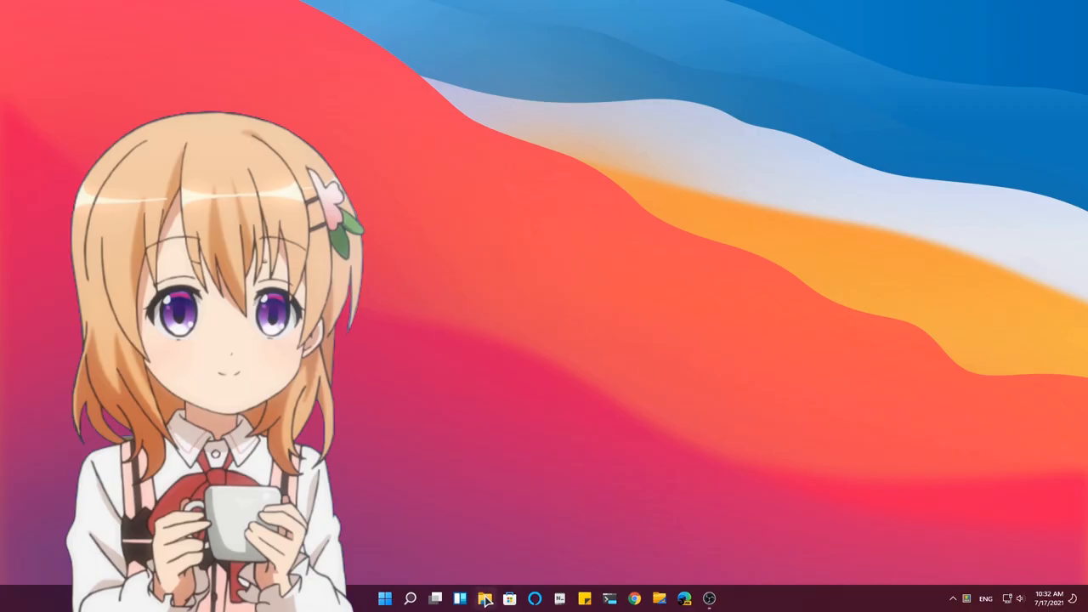
# Step: Show Quick access as a compact list and go into the walls folder
pyautogui.click(485, 599)
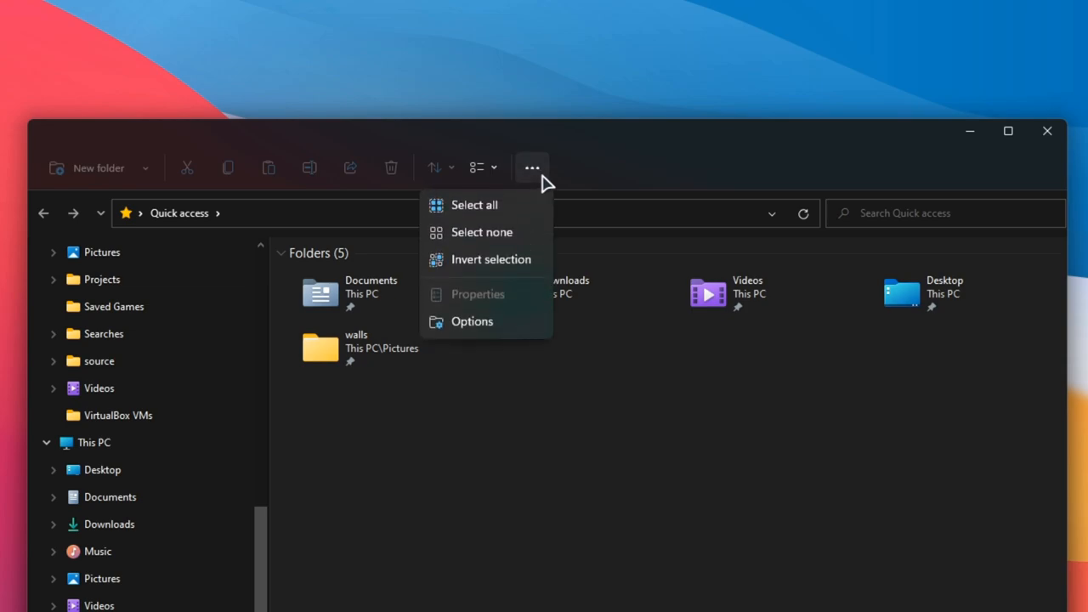
pyautogui.moveTo(473, 330)
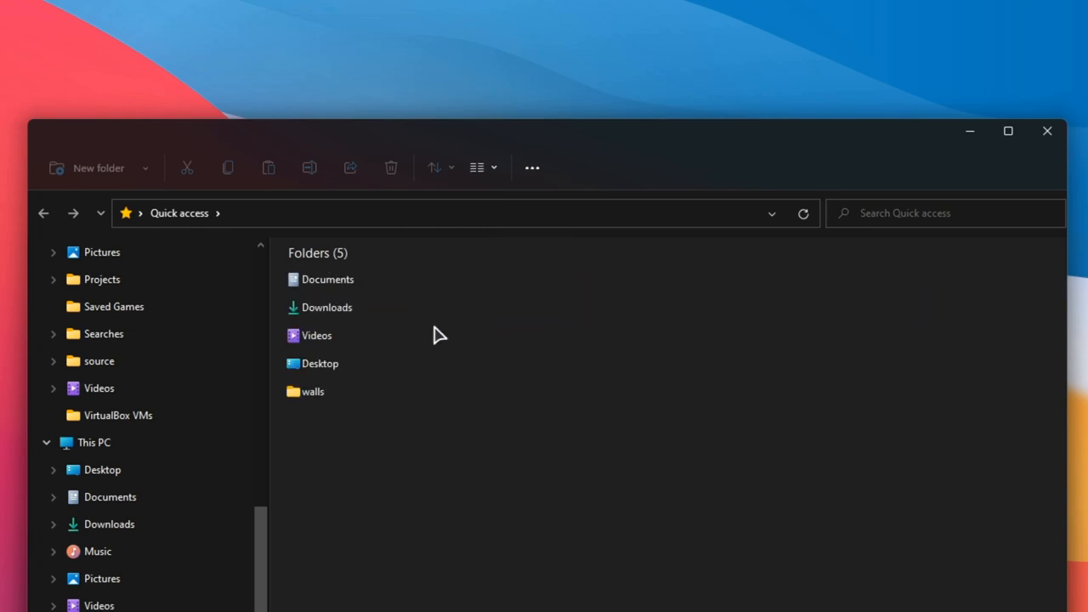
pyautogui.doubleClick(313, 391)
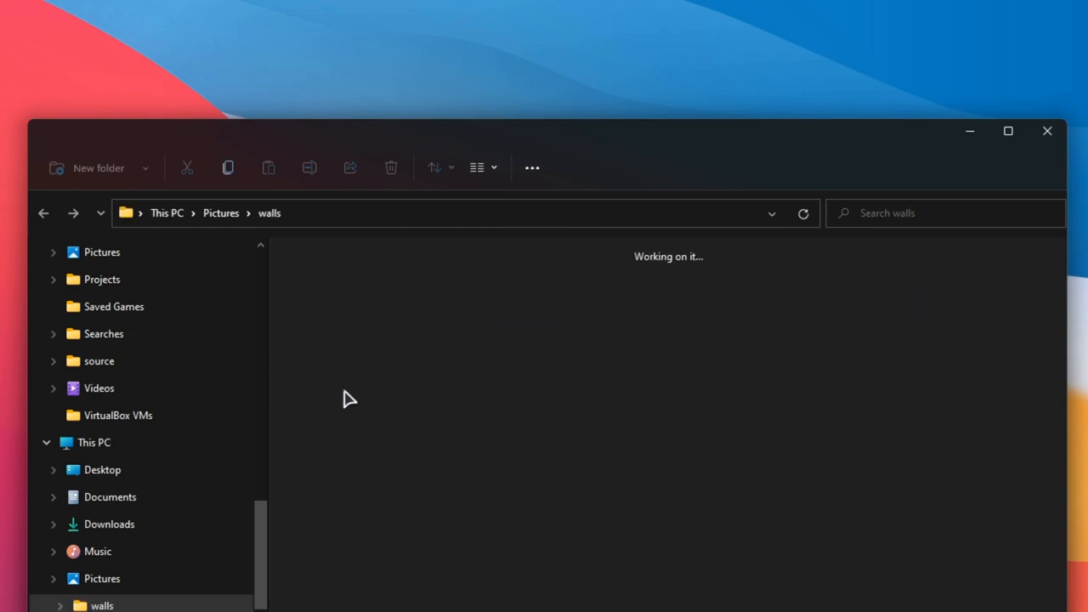
pyautogui.rightClick(503, 262)
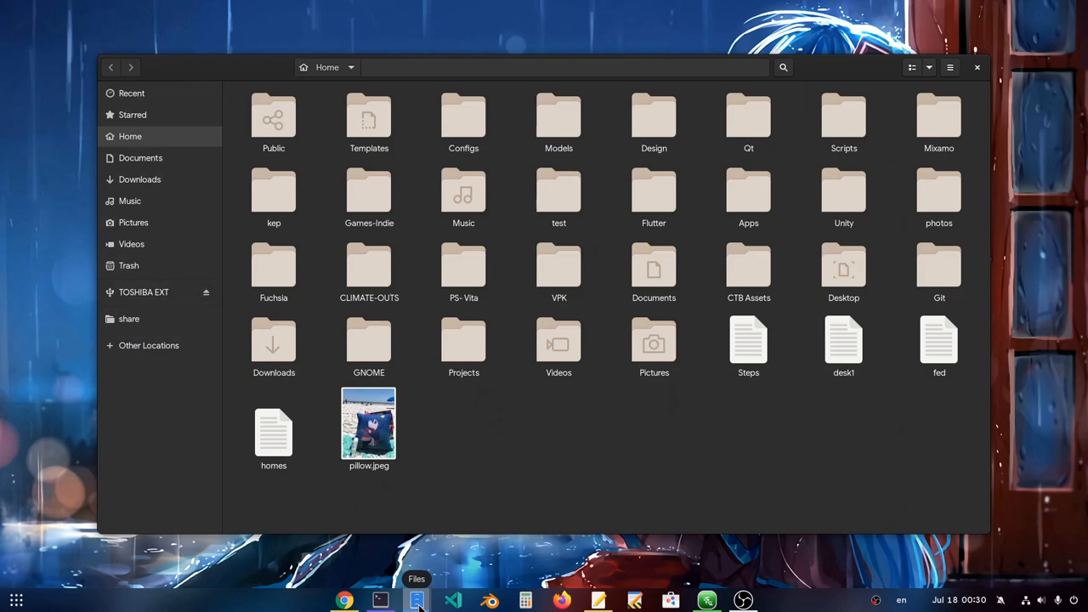
pyautogui.moveTo(612, 23)
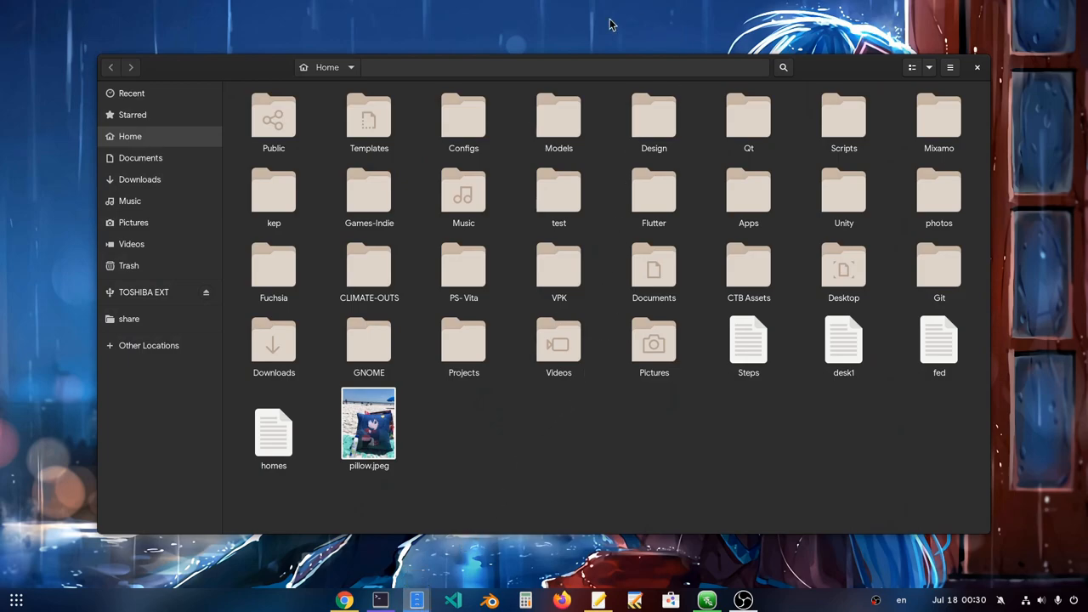
pyautogui.moveTo(496, 115)
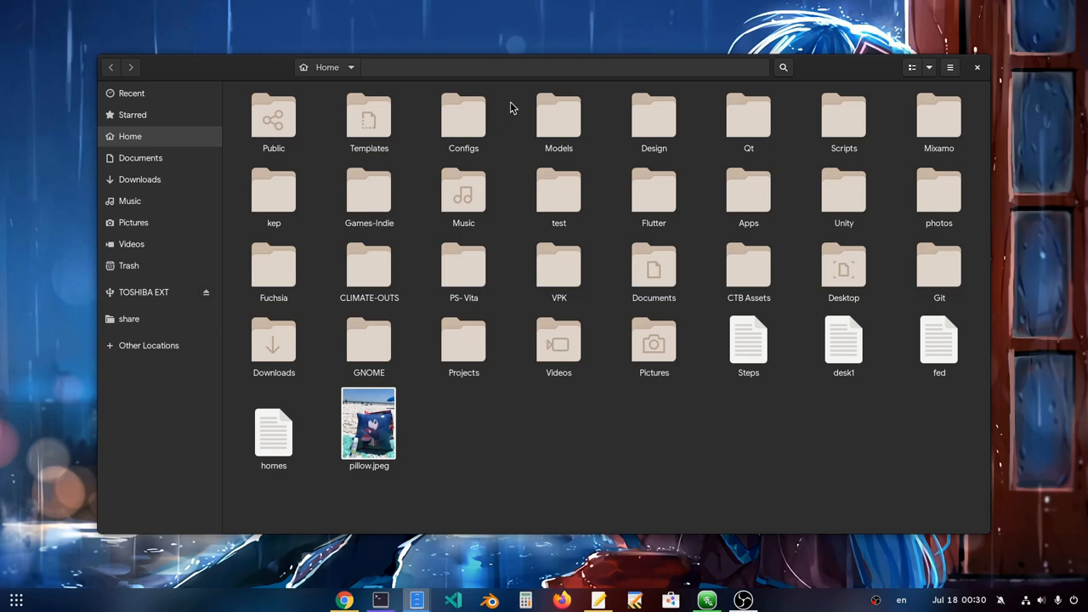
pyautogui.write('pillow')
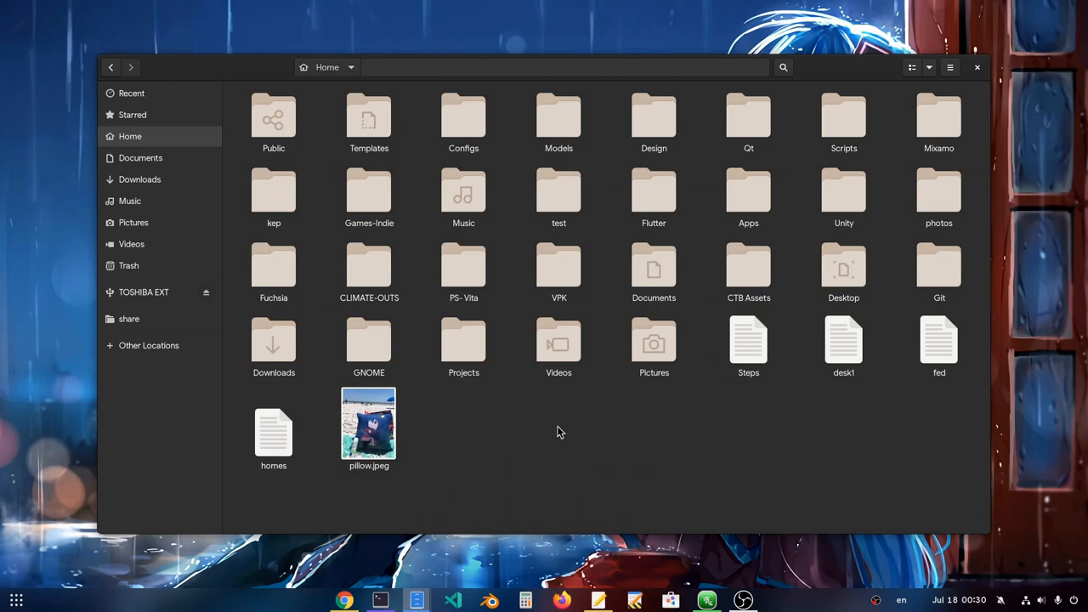
# Step: Show the quick preview of the pillow.jpeg beach cushion photo
pyautogui.doubleClick(369, 422)
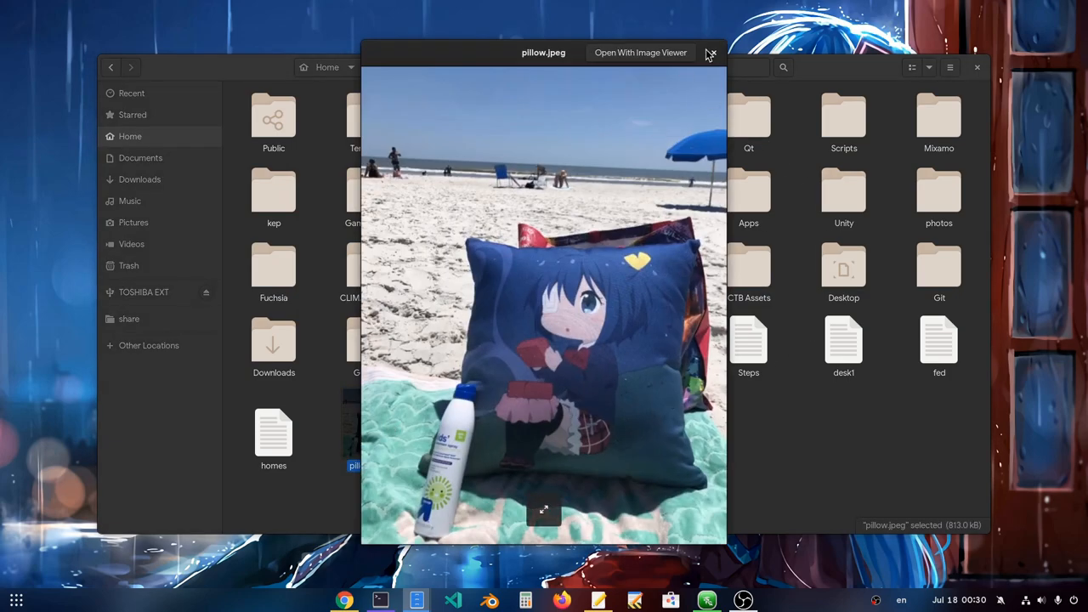
pyautogui.click(710, 53)
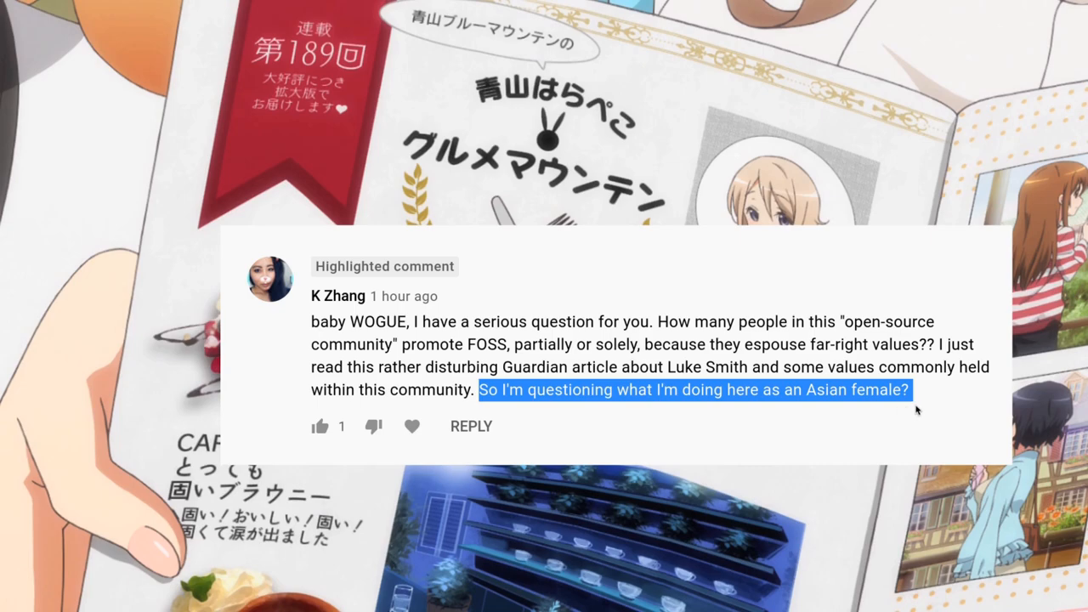
pyautogui.moveTo(876, 432)
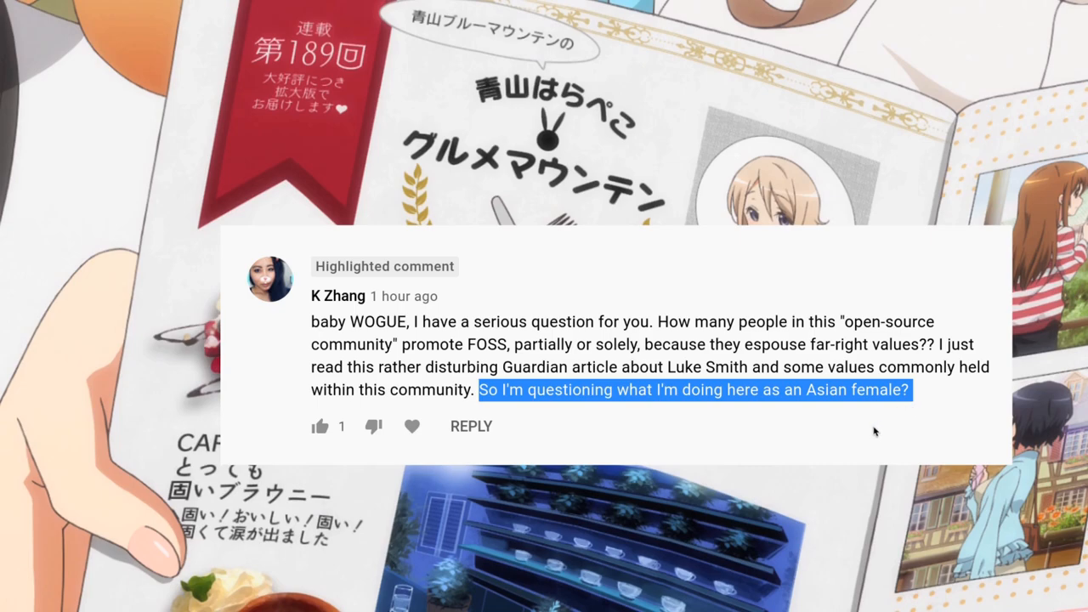
pyautogui.moveTo(776, 425)
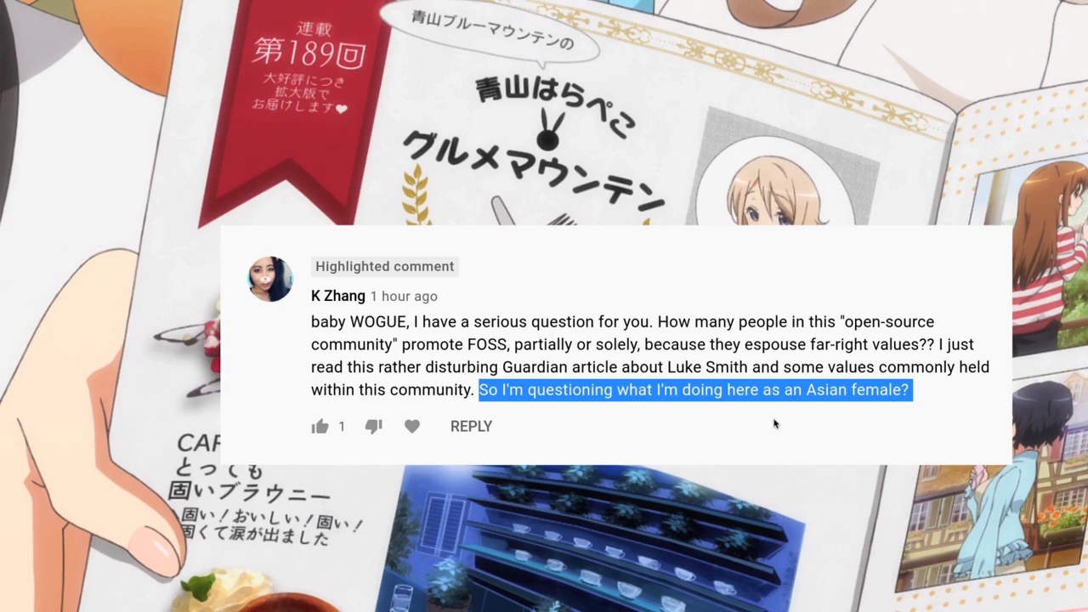